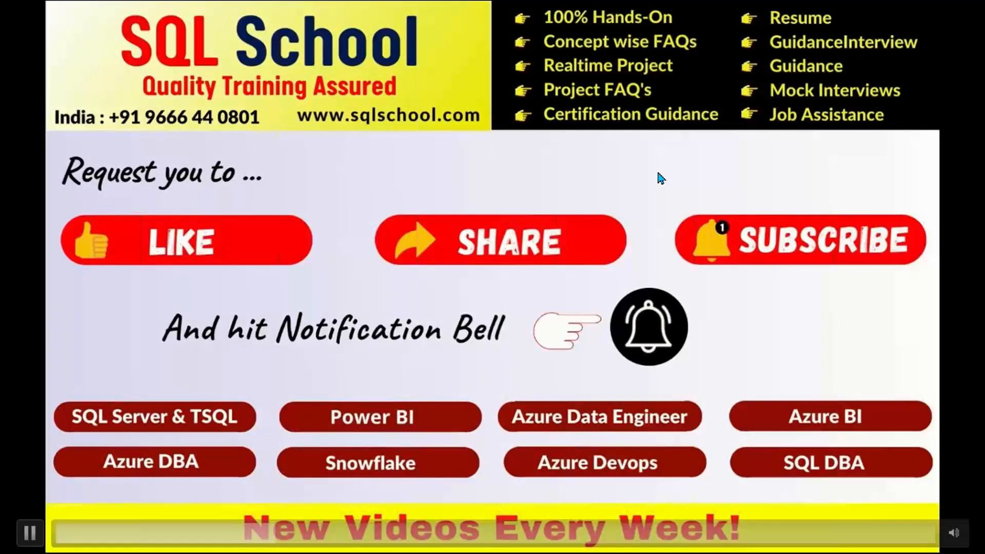
{"action": "mouse_move", "coordinate": [517, 134]}
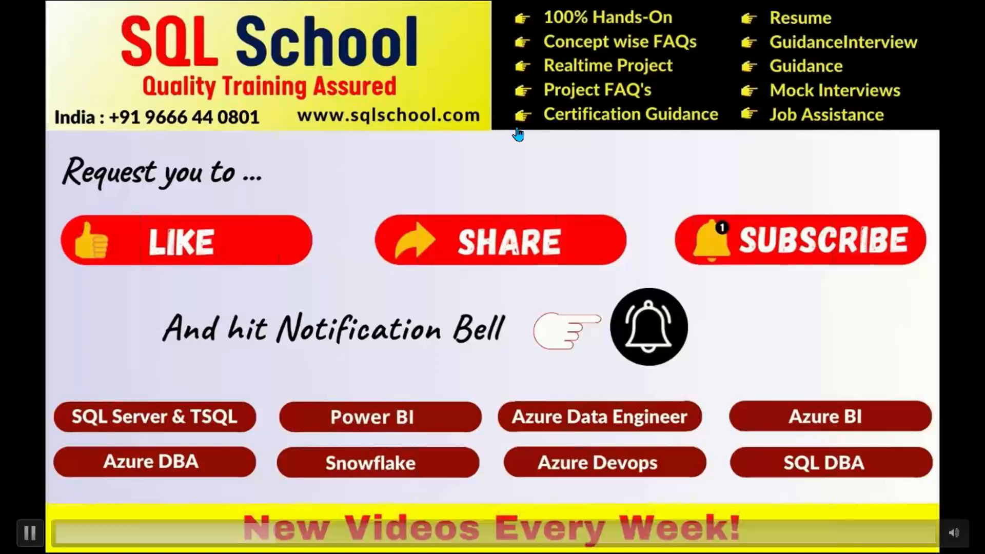
Search the Start menu for SSMS to launch SQL Server Management Studio
{"action": "left_click", "coordinate": [11, 543]}
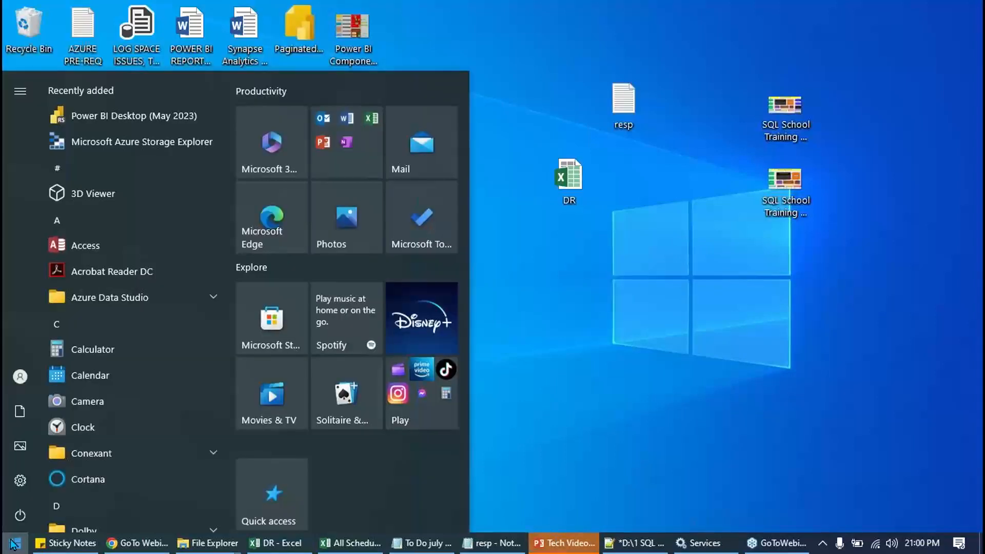
{"action": "type", "text": "SSMS"}
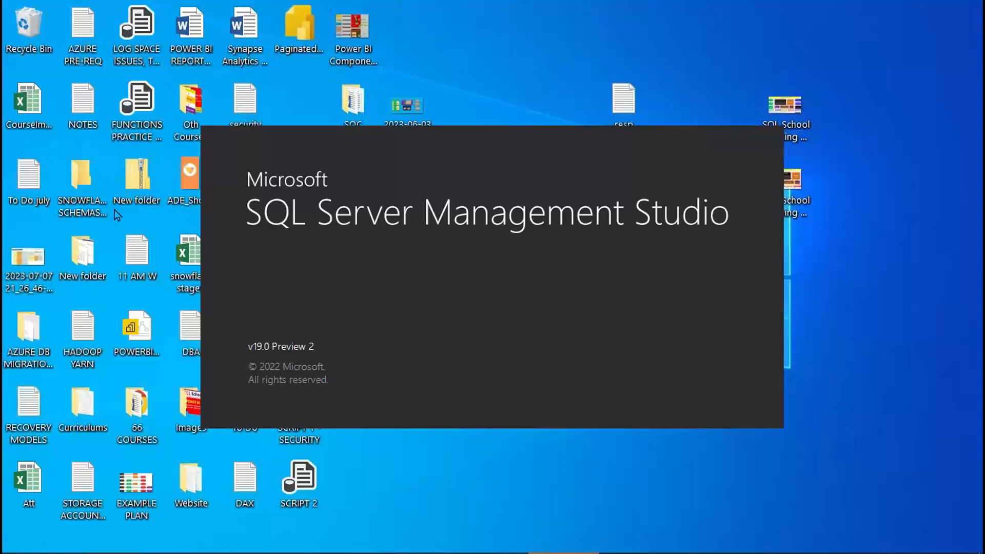
{"action": "mouse_move", "coordinate": [288, 258]}
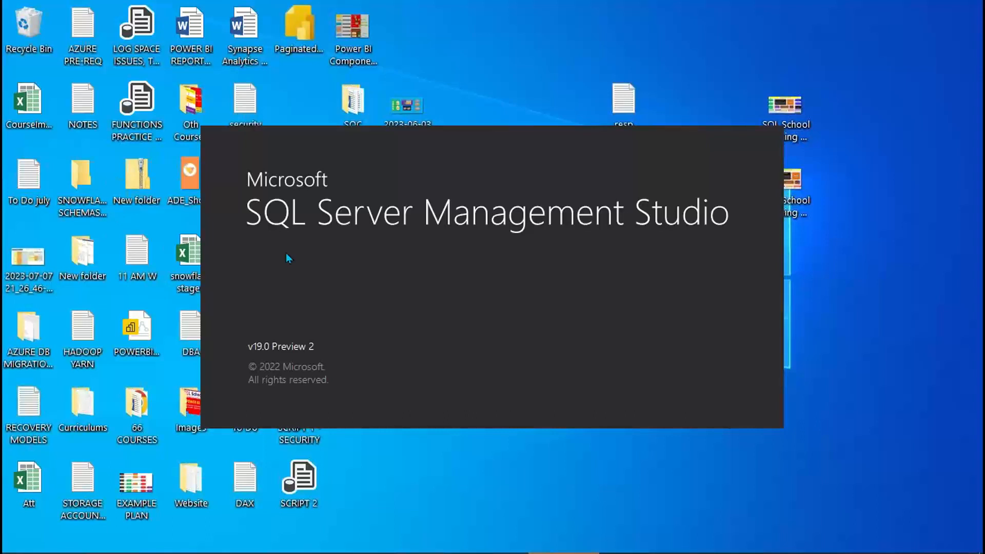
{"action": "mouse_move", "coordinate": [563, 221]}
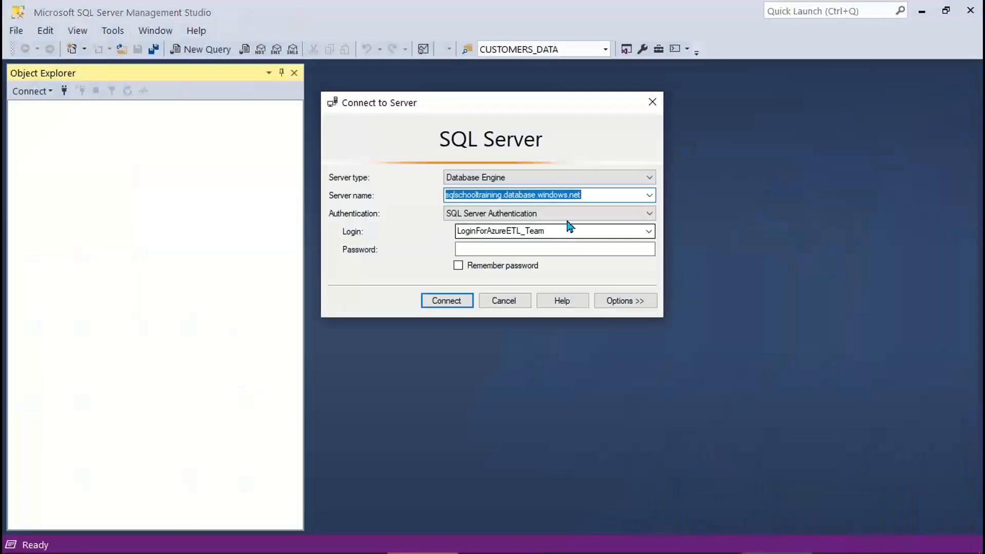
Browse for servers and choose SQLSCHOOL\SQLSCHOOLSERVER1 as the server name
{"action": "left_click", "coordinate": [649, 195]}
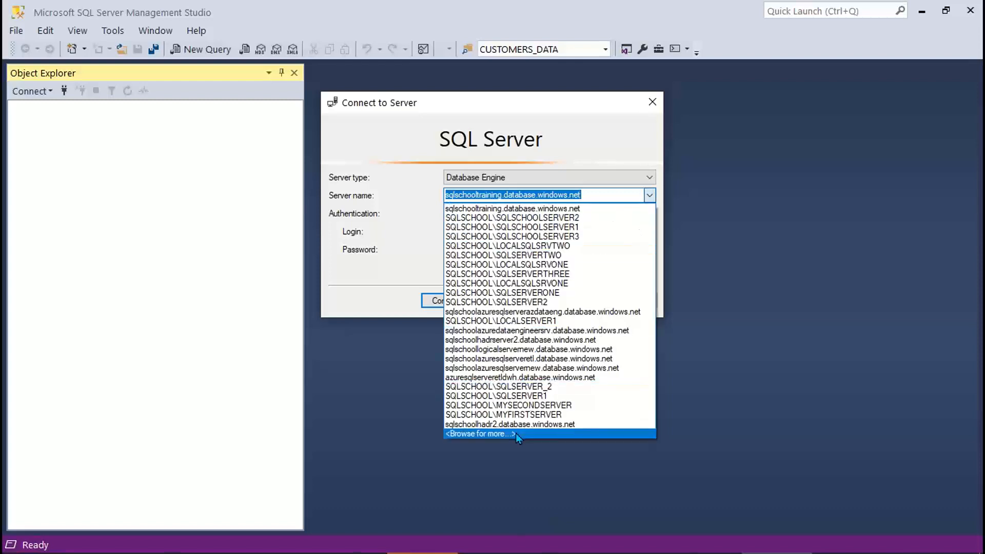
{"action": "left_click", "coordinate": [480, 433]}
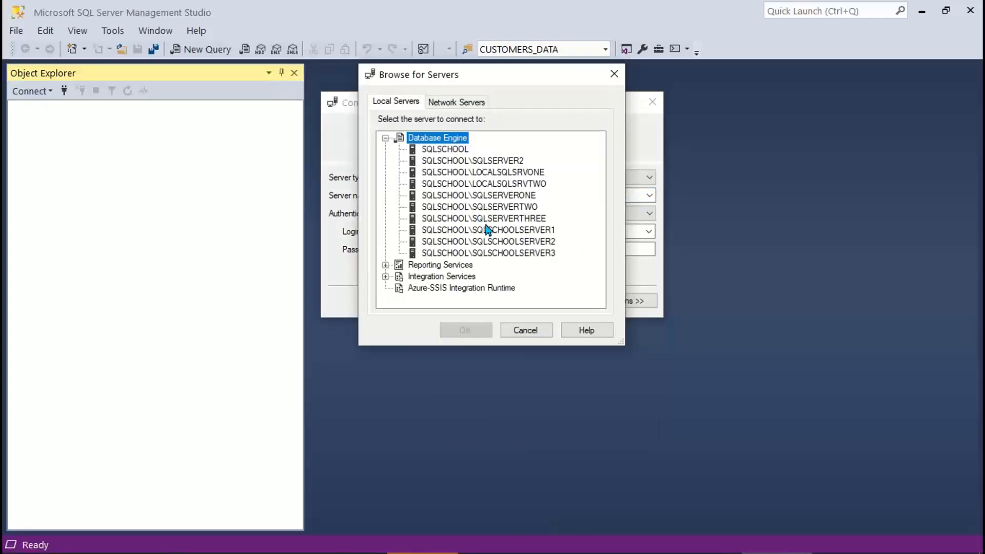
{"action": "left_click", "coordinate": [488, 230]}
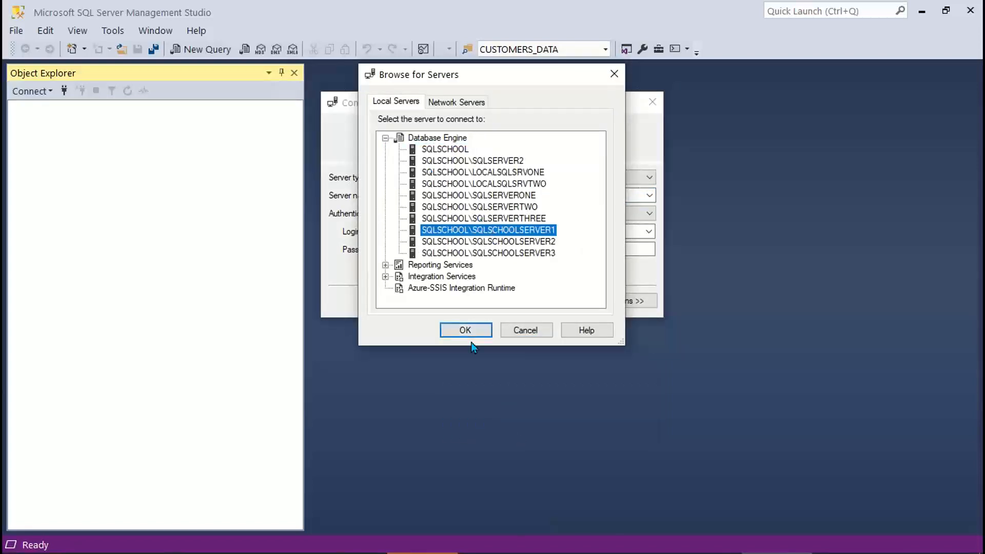
{"action": "left_click", "coordinate": [465, 331]}
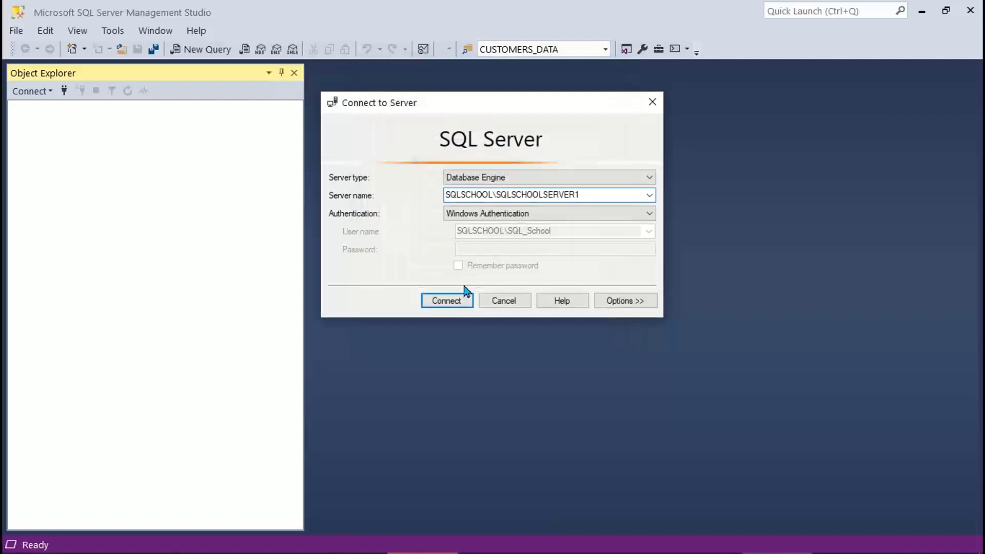
{"action": "mouse_move", "coordinate": [567, 218]}
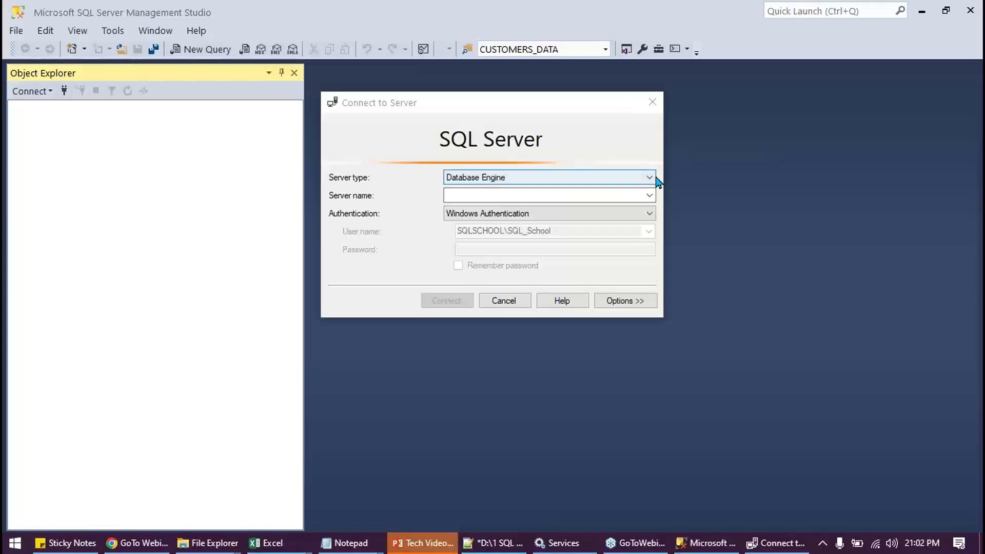
Pick SQLSCHOOL\SQLSCHOOLSERVER1 from the local Database Engine servers and attempt to connect
{"action": "left_click", "coordinate": [543, 195]}
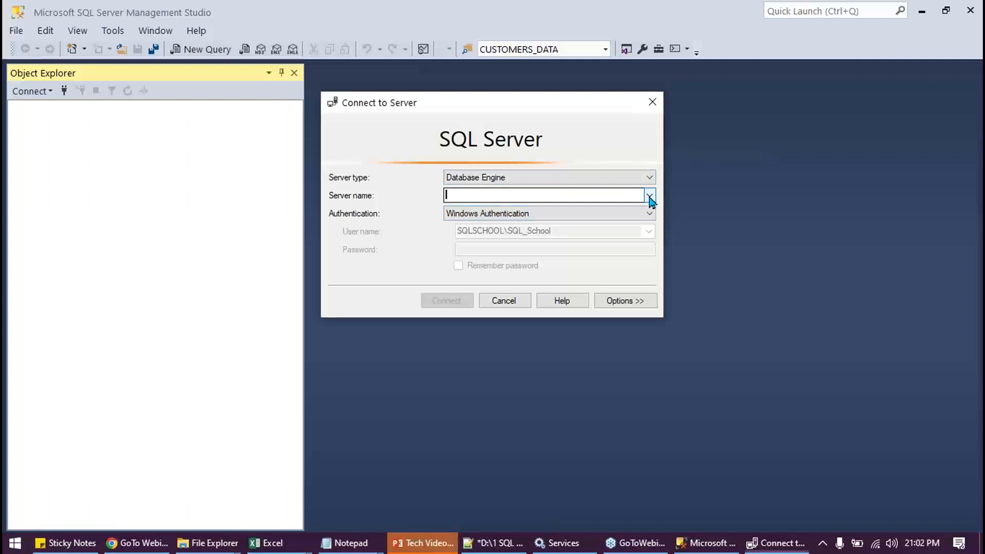
{"action": "left_click", "coordinate": [650, 195]}
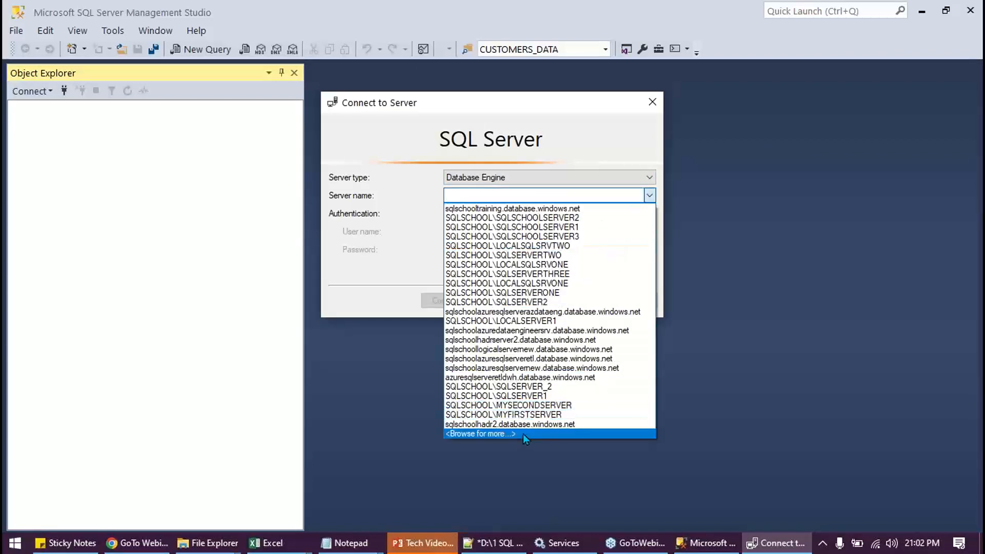
{"action": "left_click", "coordinate": [479, 434]}
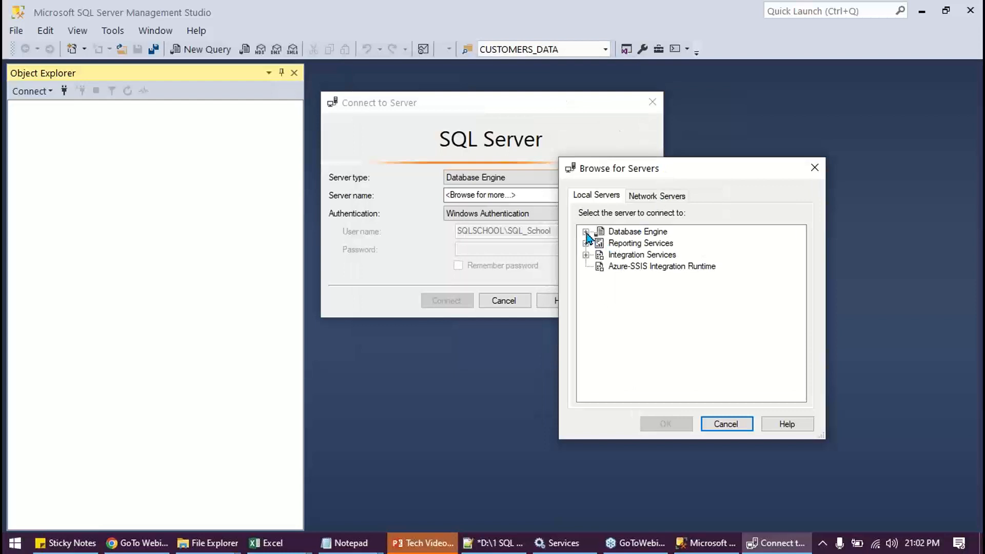
{"action": "left_click", "coordinate": [587, 231]}
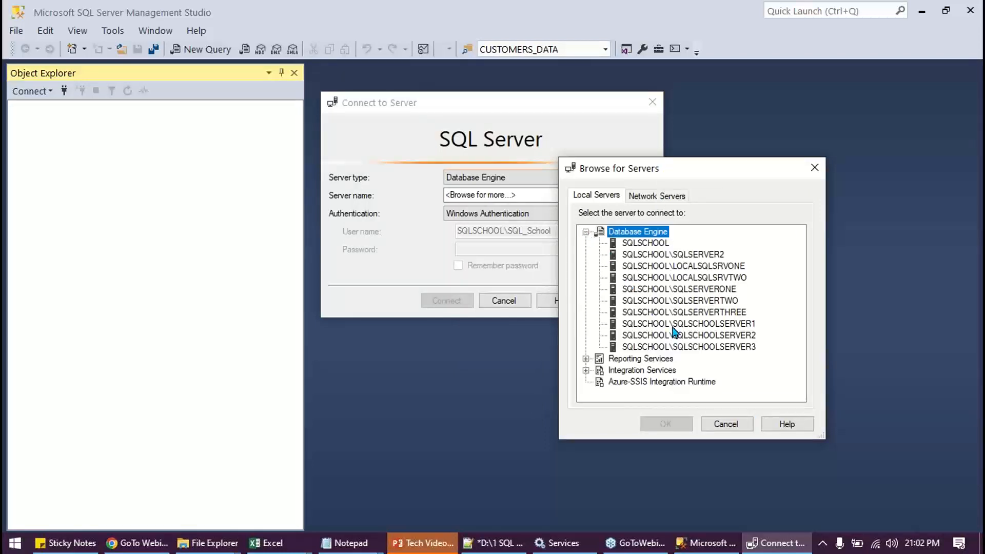
{"action": "left_click", "coordinate": [689, 324]}
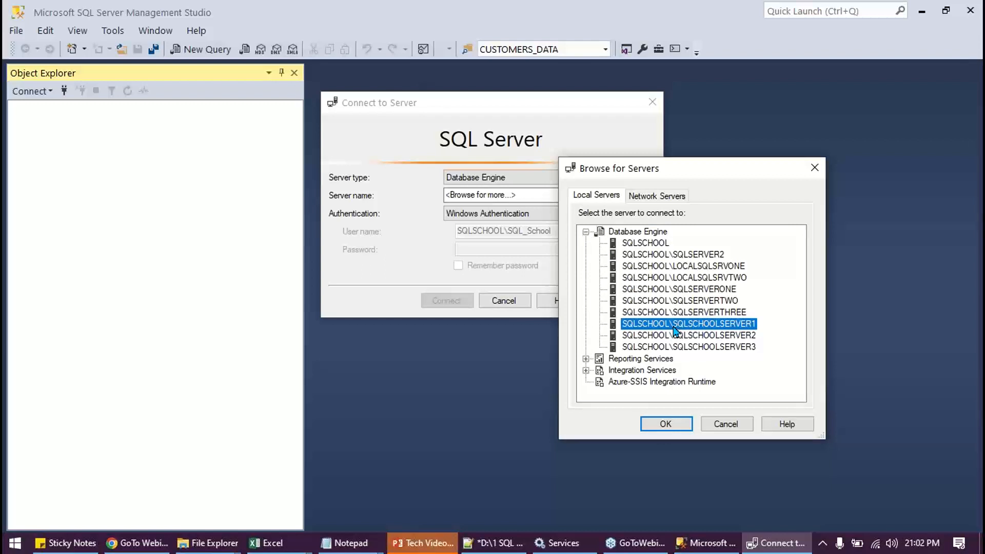
{"action": "left_click", "coordinate": [665, 423]}
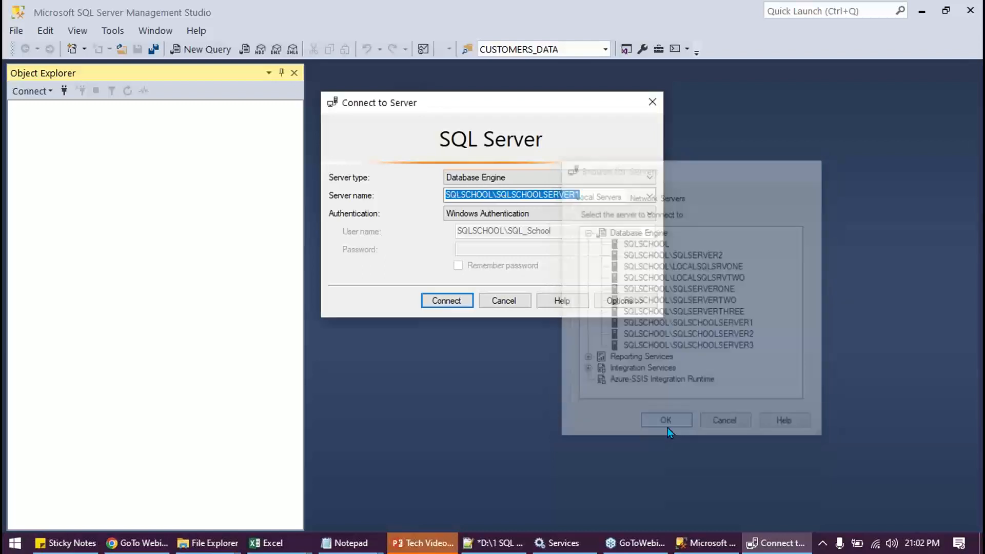
{"action": "left_click", "coordinate": [665, 420]}
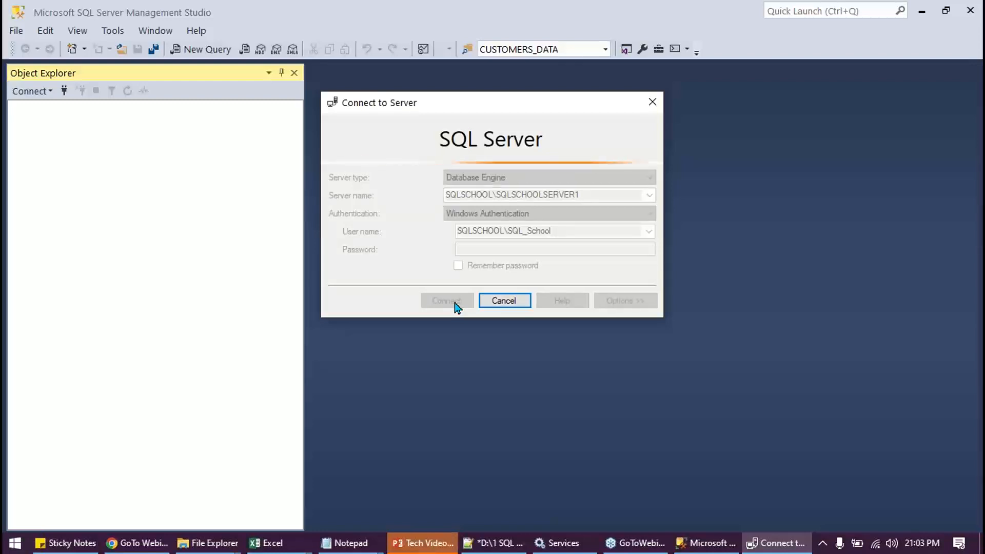
Dismiss the 'Cannot connect' error for SQLSCHOOL\SQLSCHOOLSERVER1
{"action": "left_click", "coordinate": [447, 300]}
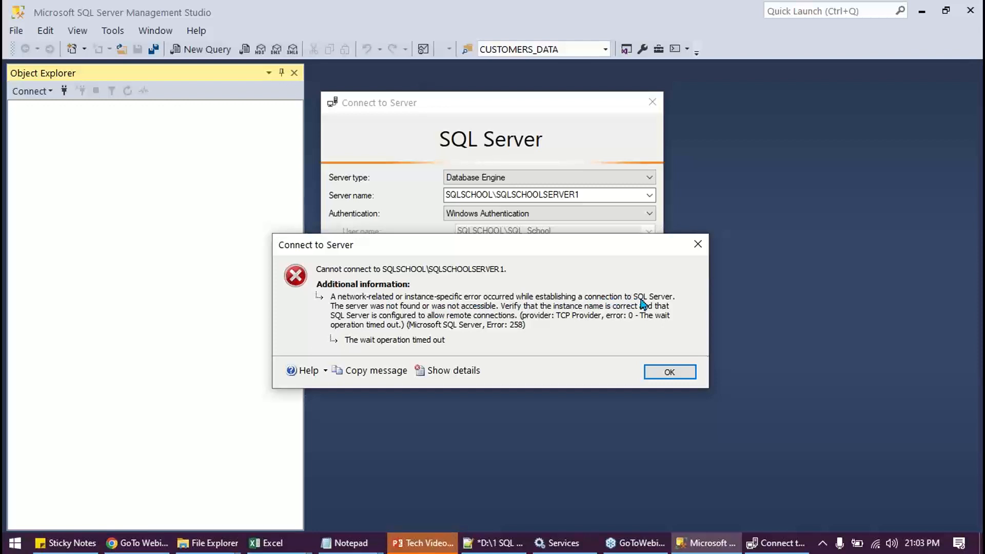
{"action": "mouse_move", "coordinate": [358, 339]}
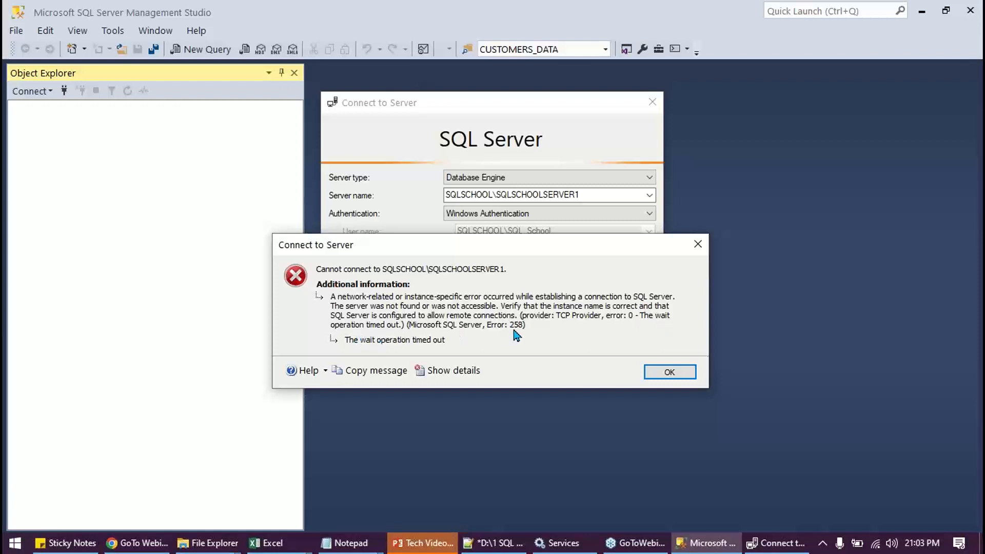
{"action": "mouse_move", "coordinate": [646, 327]}
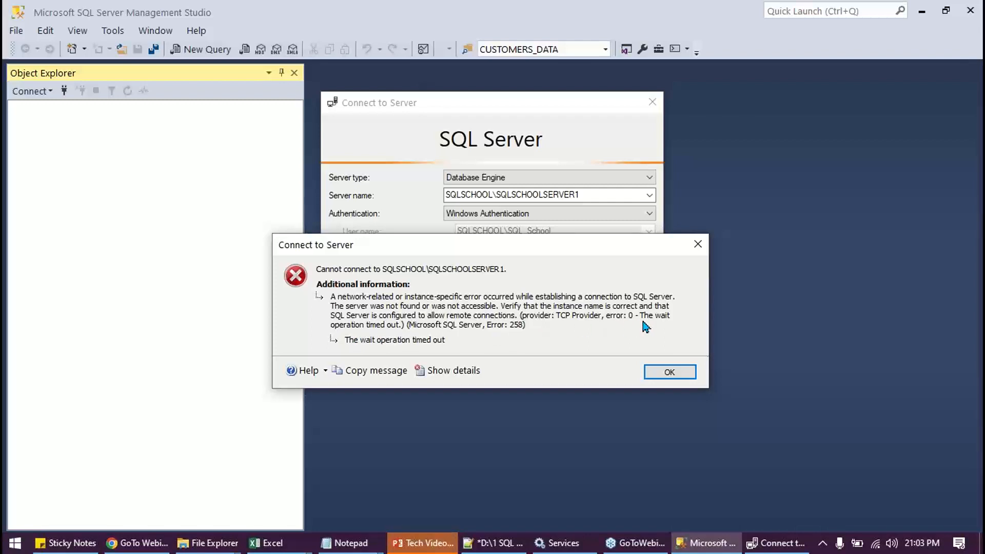
{"action": "mouse_move", "coordinate": [655, 322]}
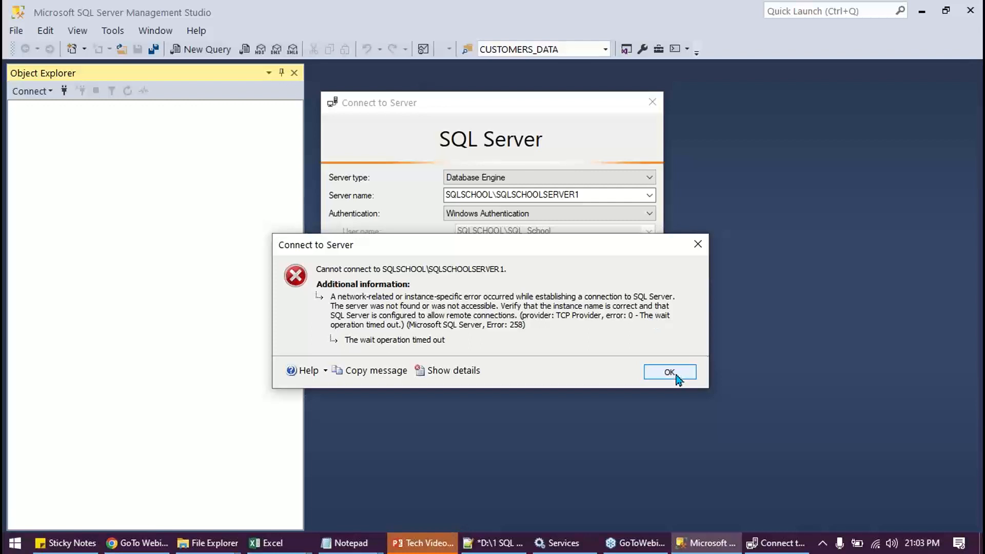
{"action": "left_click", "coordinate": [668, 371]}
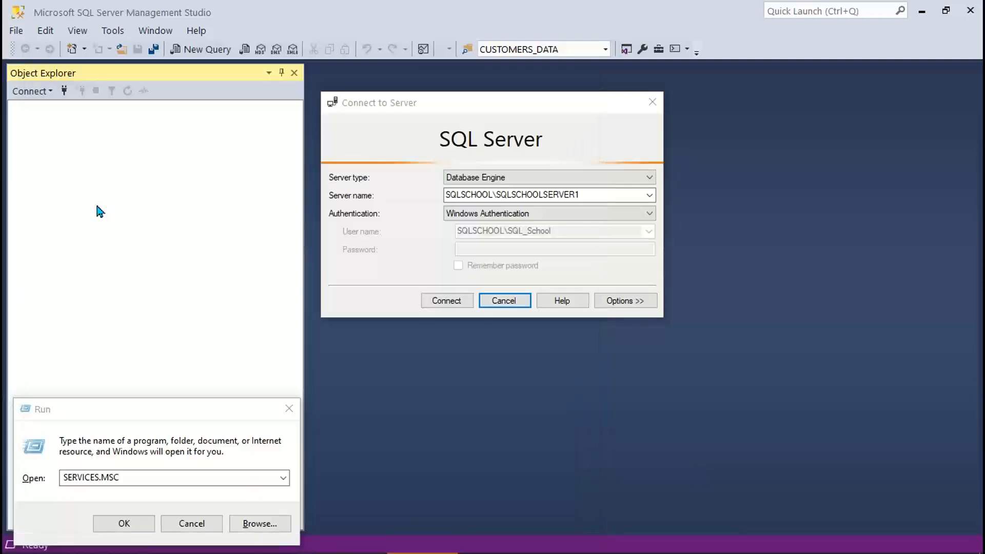
Run SERVICES.MSC to open the Windows Services console
{"action": "left_click", "coordinate": [123, 524]}
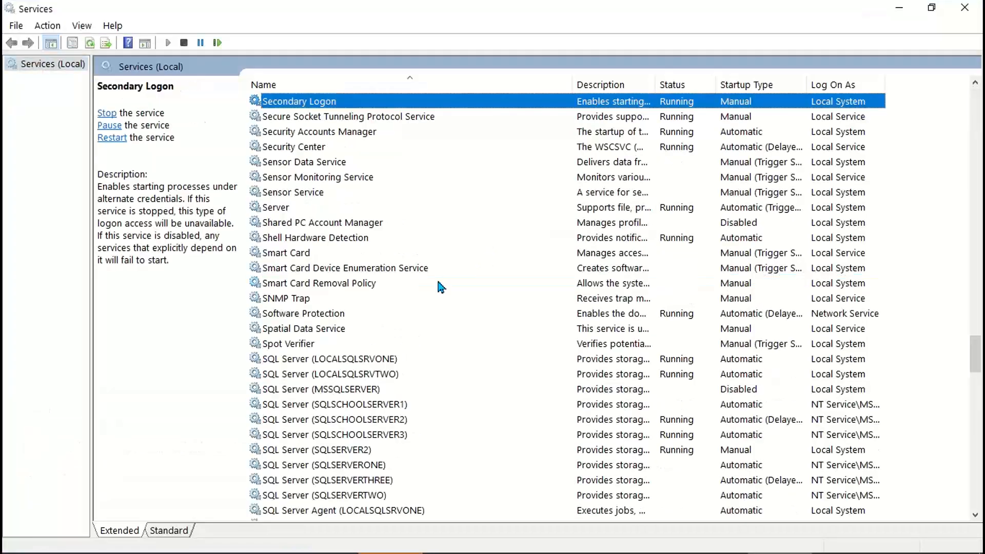
{"action": "mouse_move", "coordinate": [367, 412]}
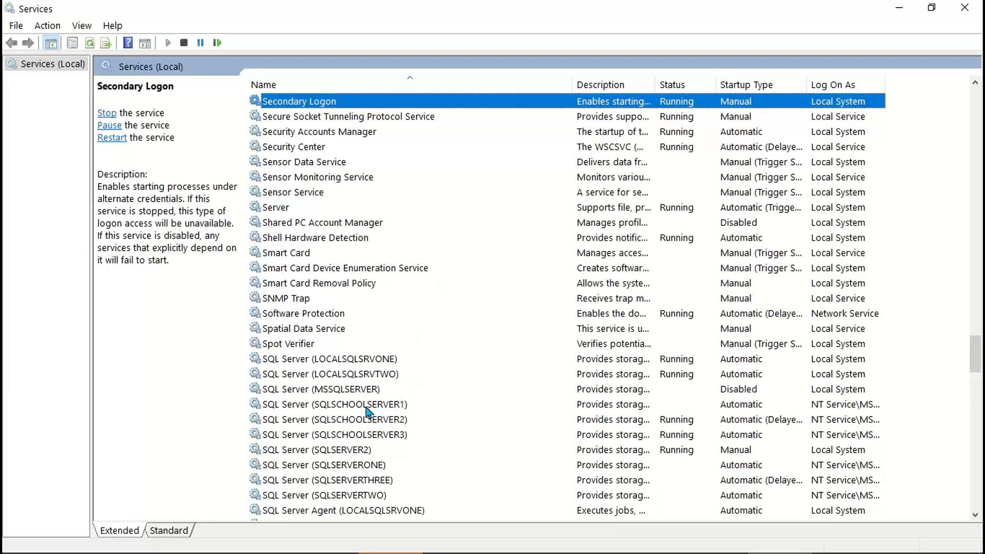
Start the SQL Server (SQLSCHOOLSERVER1) service and bring up its actions menu
{"action": "left_click", "coordinate": [333, 404]}
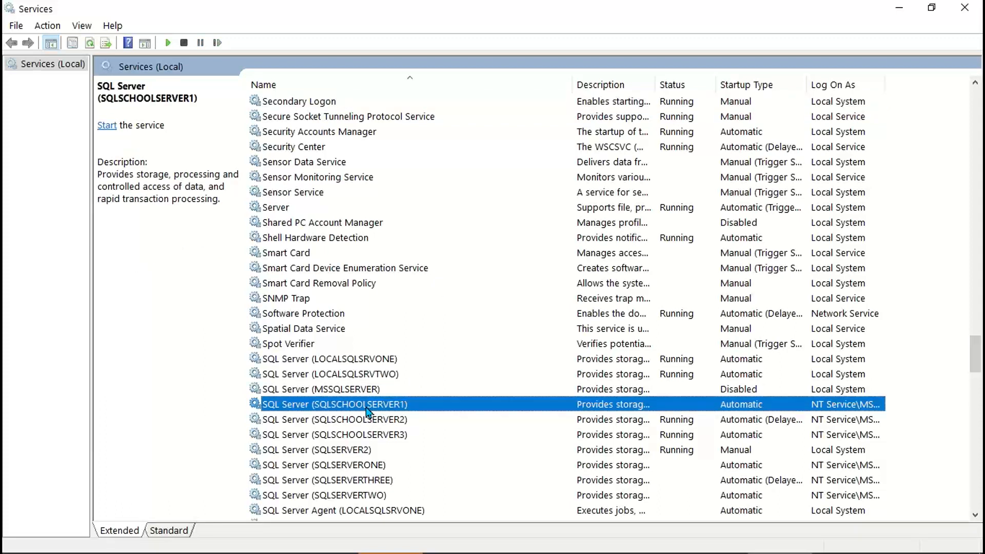
{"action": "mouse_move", "coordinate": [414, 416]}
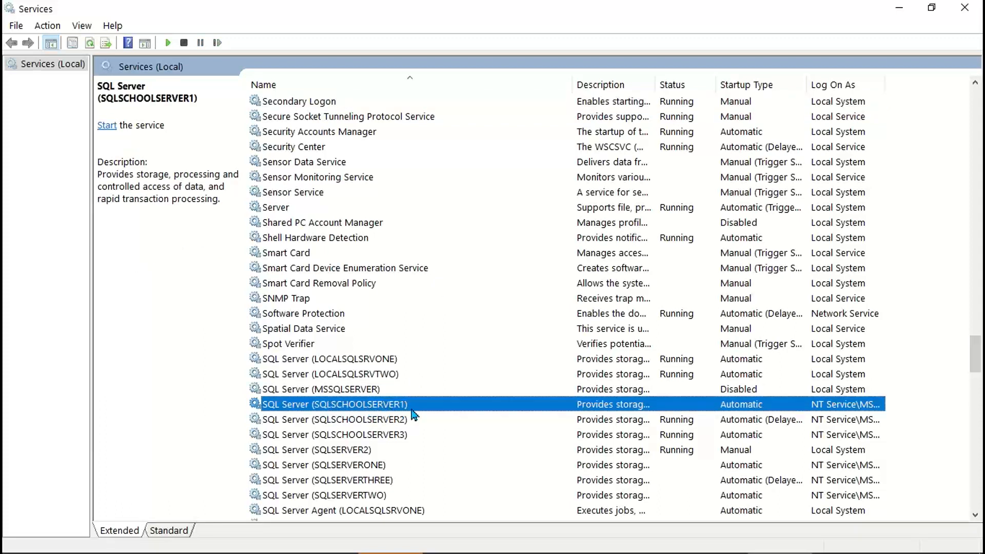
{"action": "mouse_move", "coordinate": [425, 409]}
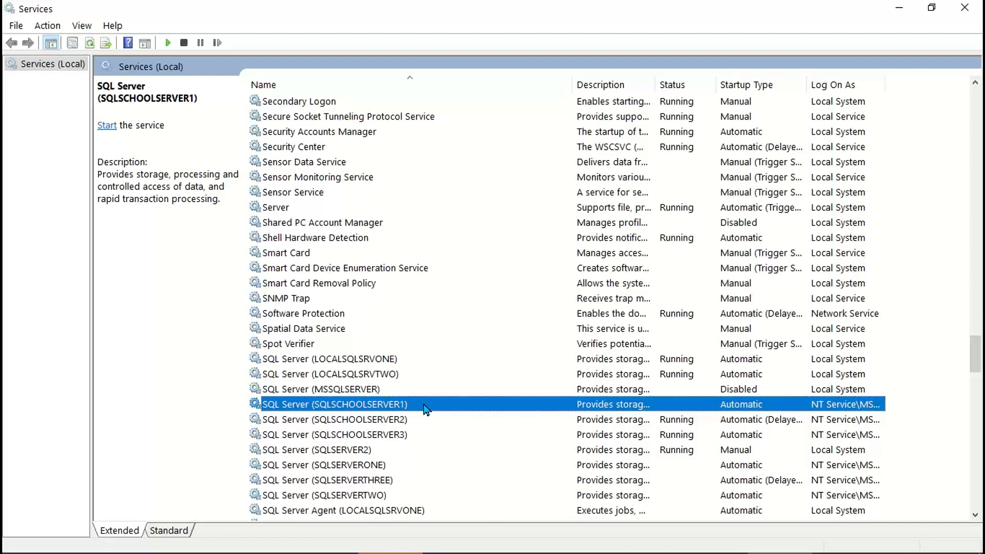
{"action": "left_click", "coordinate": [107, 125]}
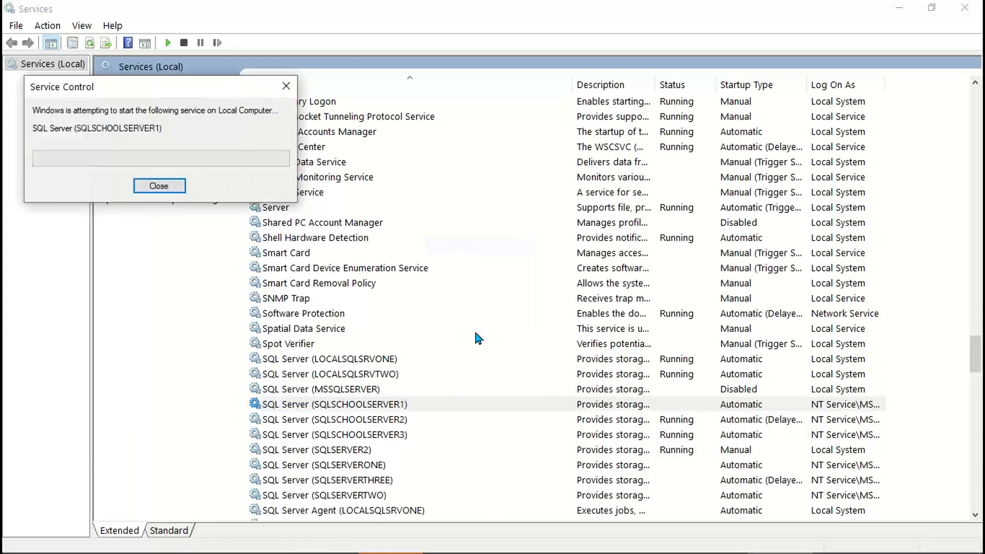
{"action": "left_click", "coordinate": [159, 185]}
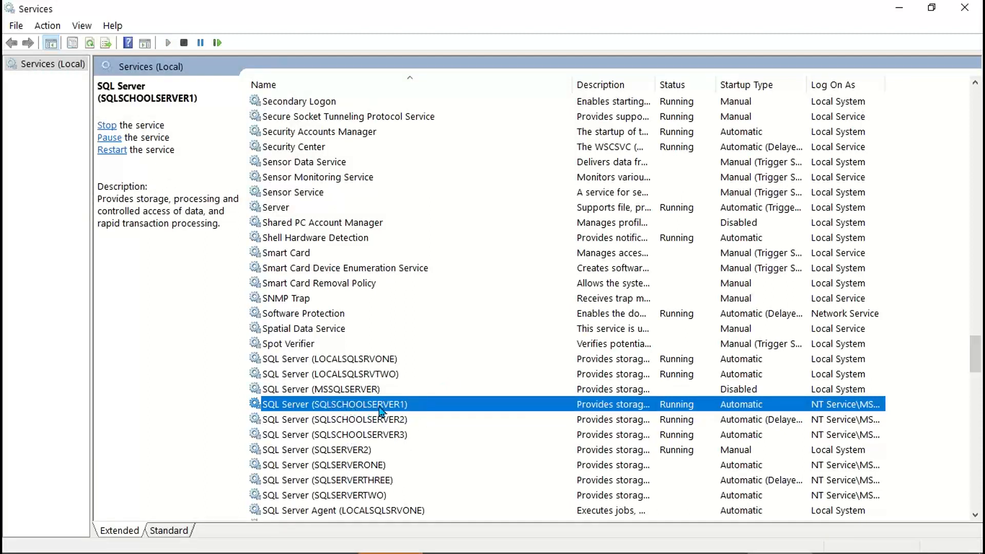
{"action": "mouse_move", "coordinate": [427, 408]}
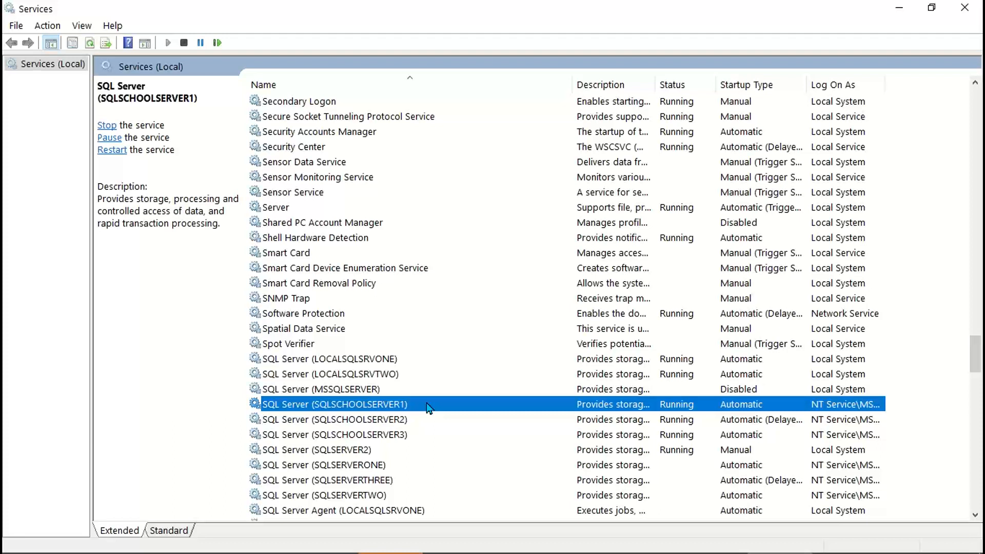
{"action": "mouse_move", "coordinate": [635, 412]}
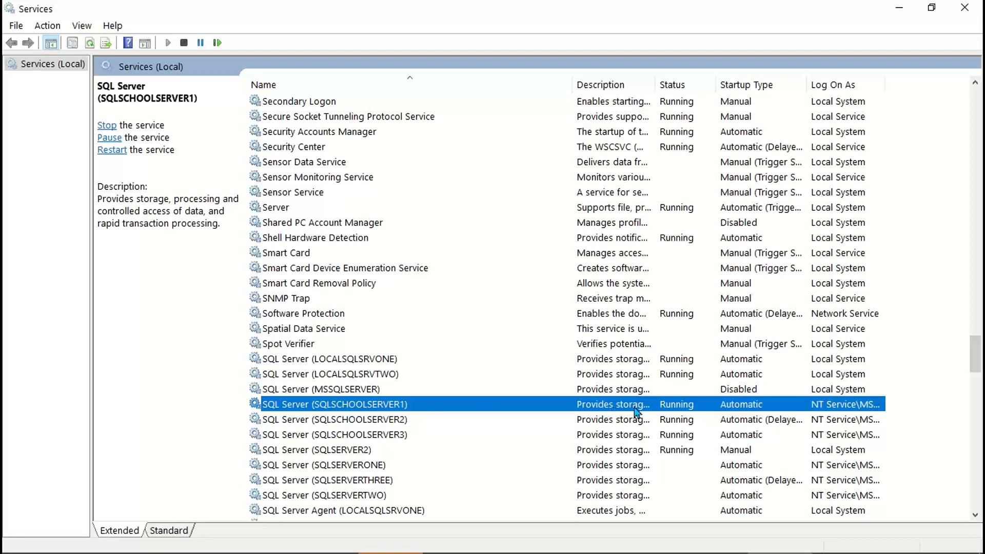
{"action": "mouse_move", "coordinate": [503, 409]}
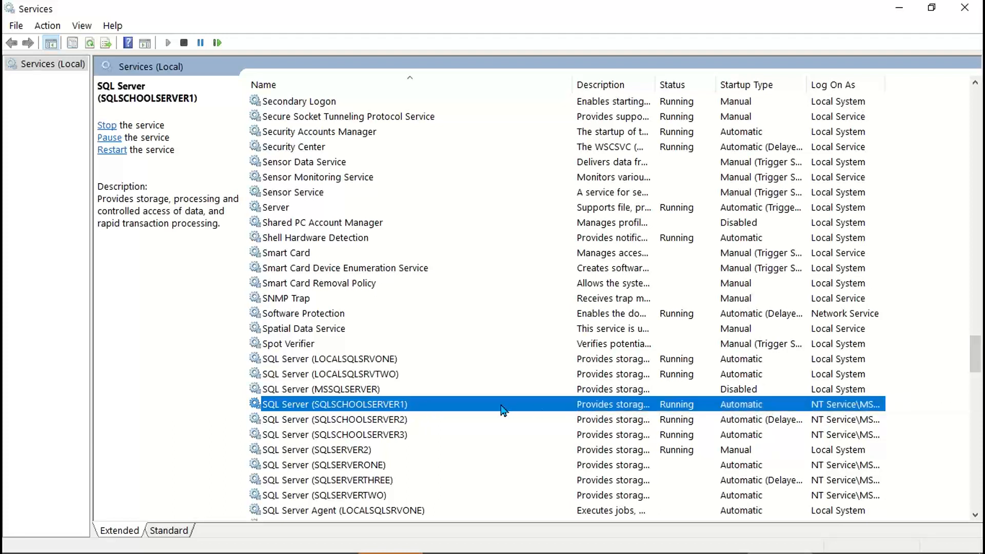
{"action": "right_click", "coordinate": [335, 404]}
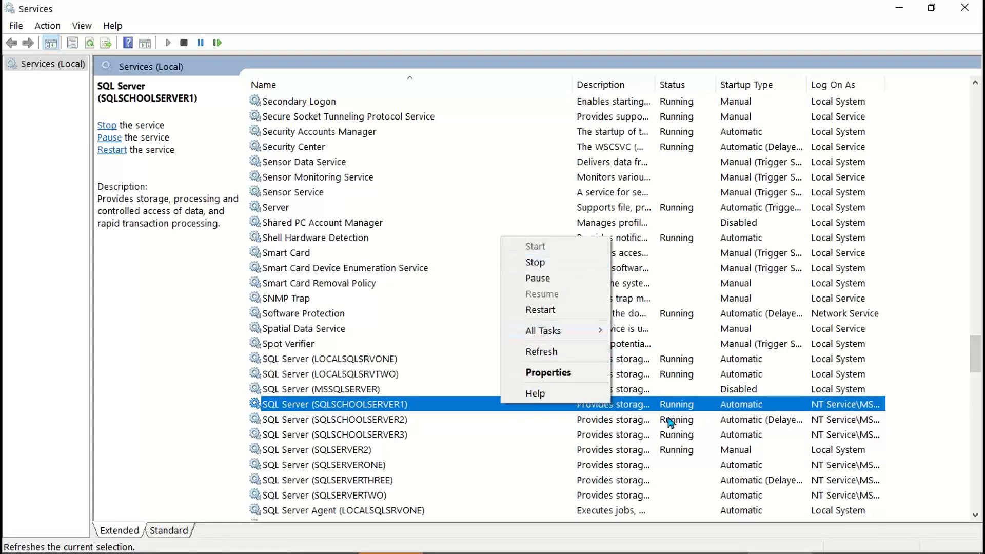
{"action": "key", "text": "Win+r"}
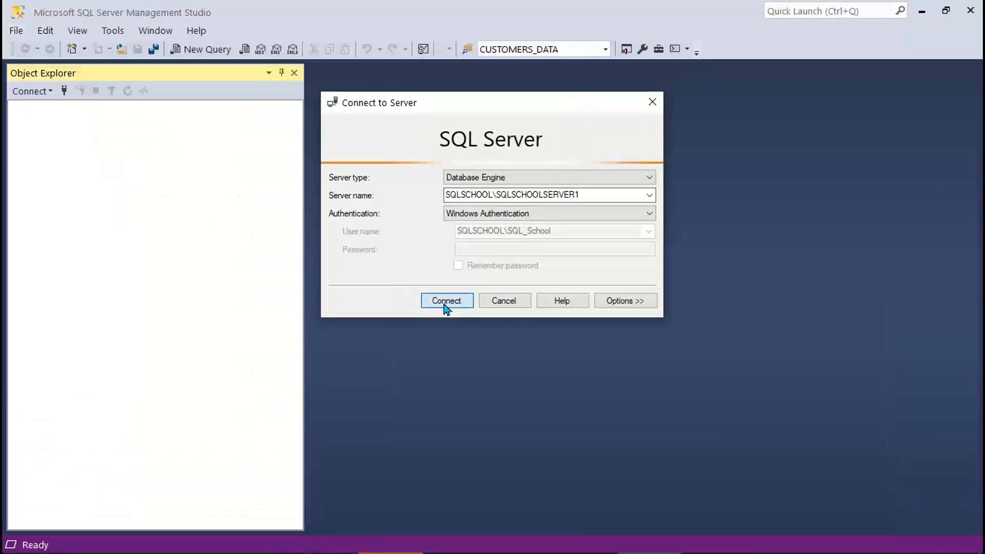
Connect to SQLSCHOOL\SQLSCHOOLSERVER1 and bring up the Databases folder's context menu
{"action": "left_click", "coordinate": [446, 300]}
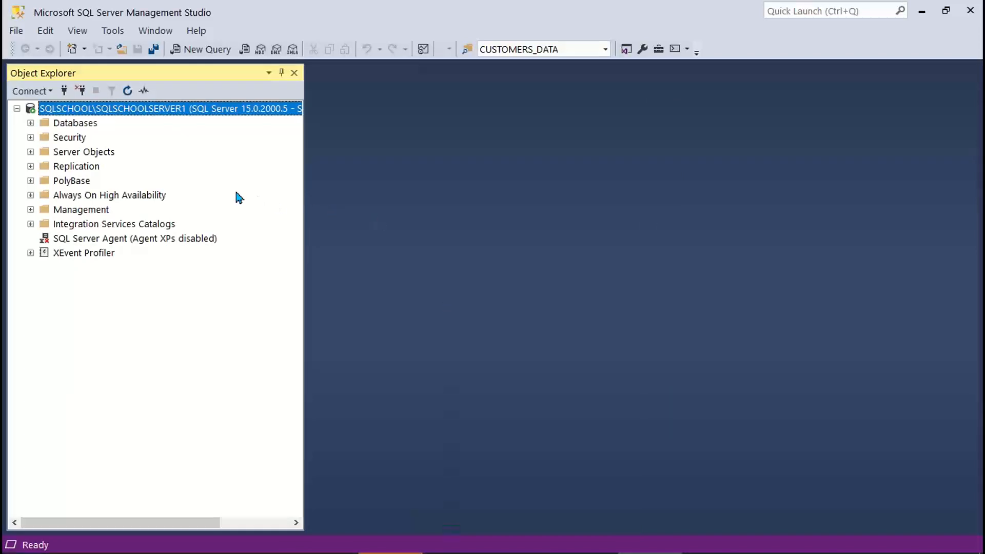
{"action": "right_click", "coordinate": [75, 122]}
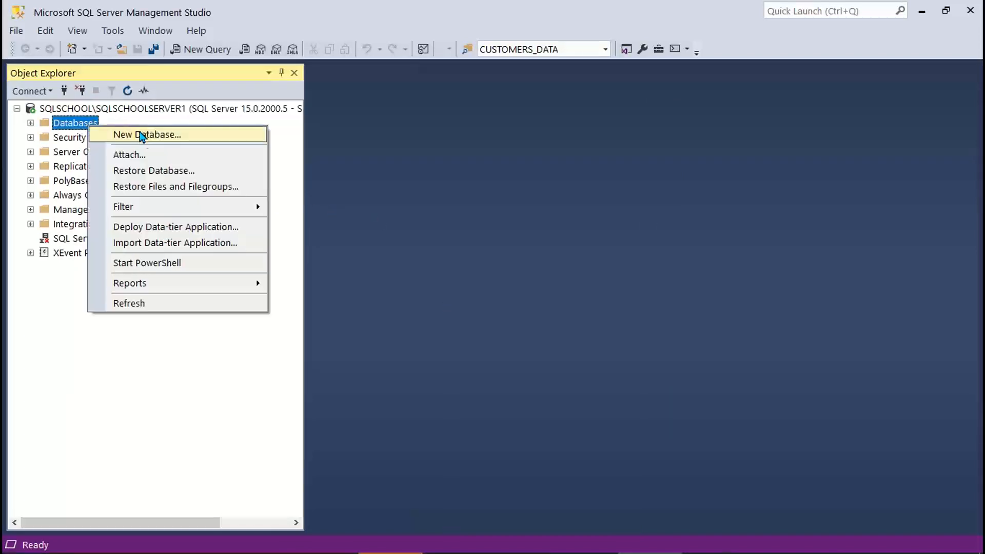